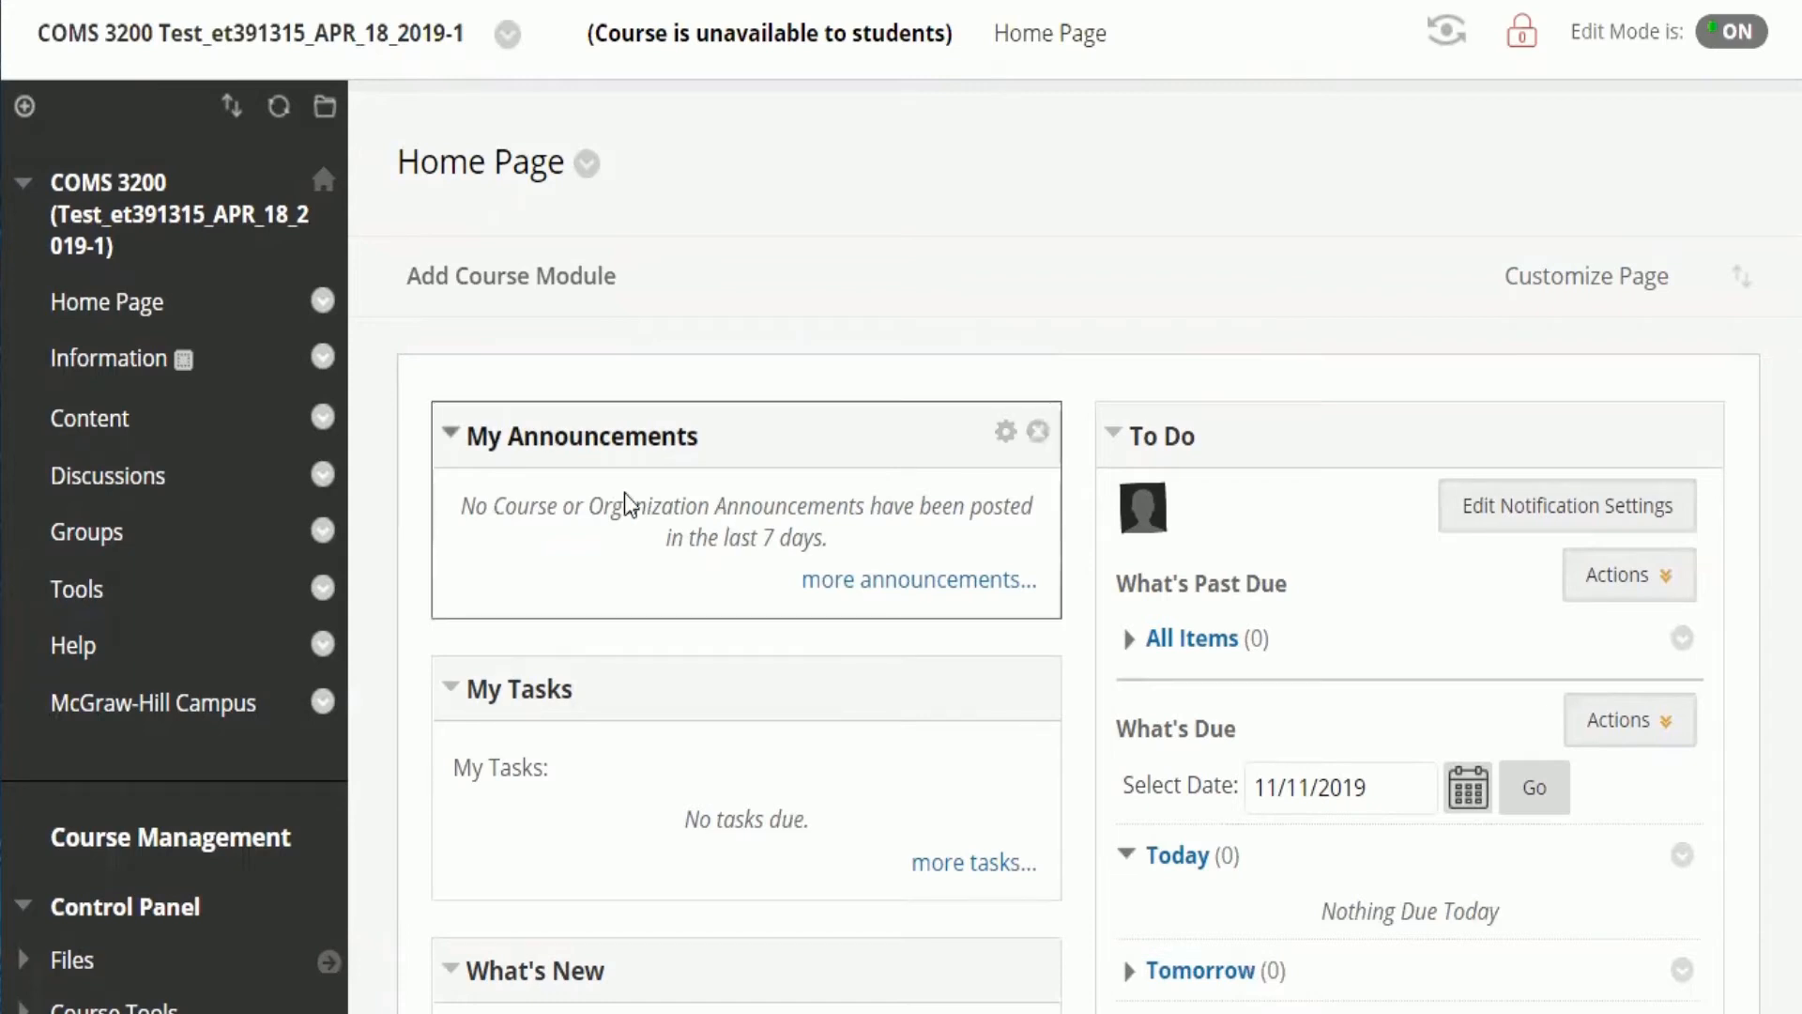
# - Scroll the Control Panel to reach Customization > Tool Availability
pyautogui.scroll(-3)
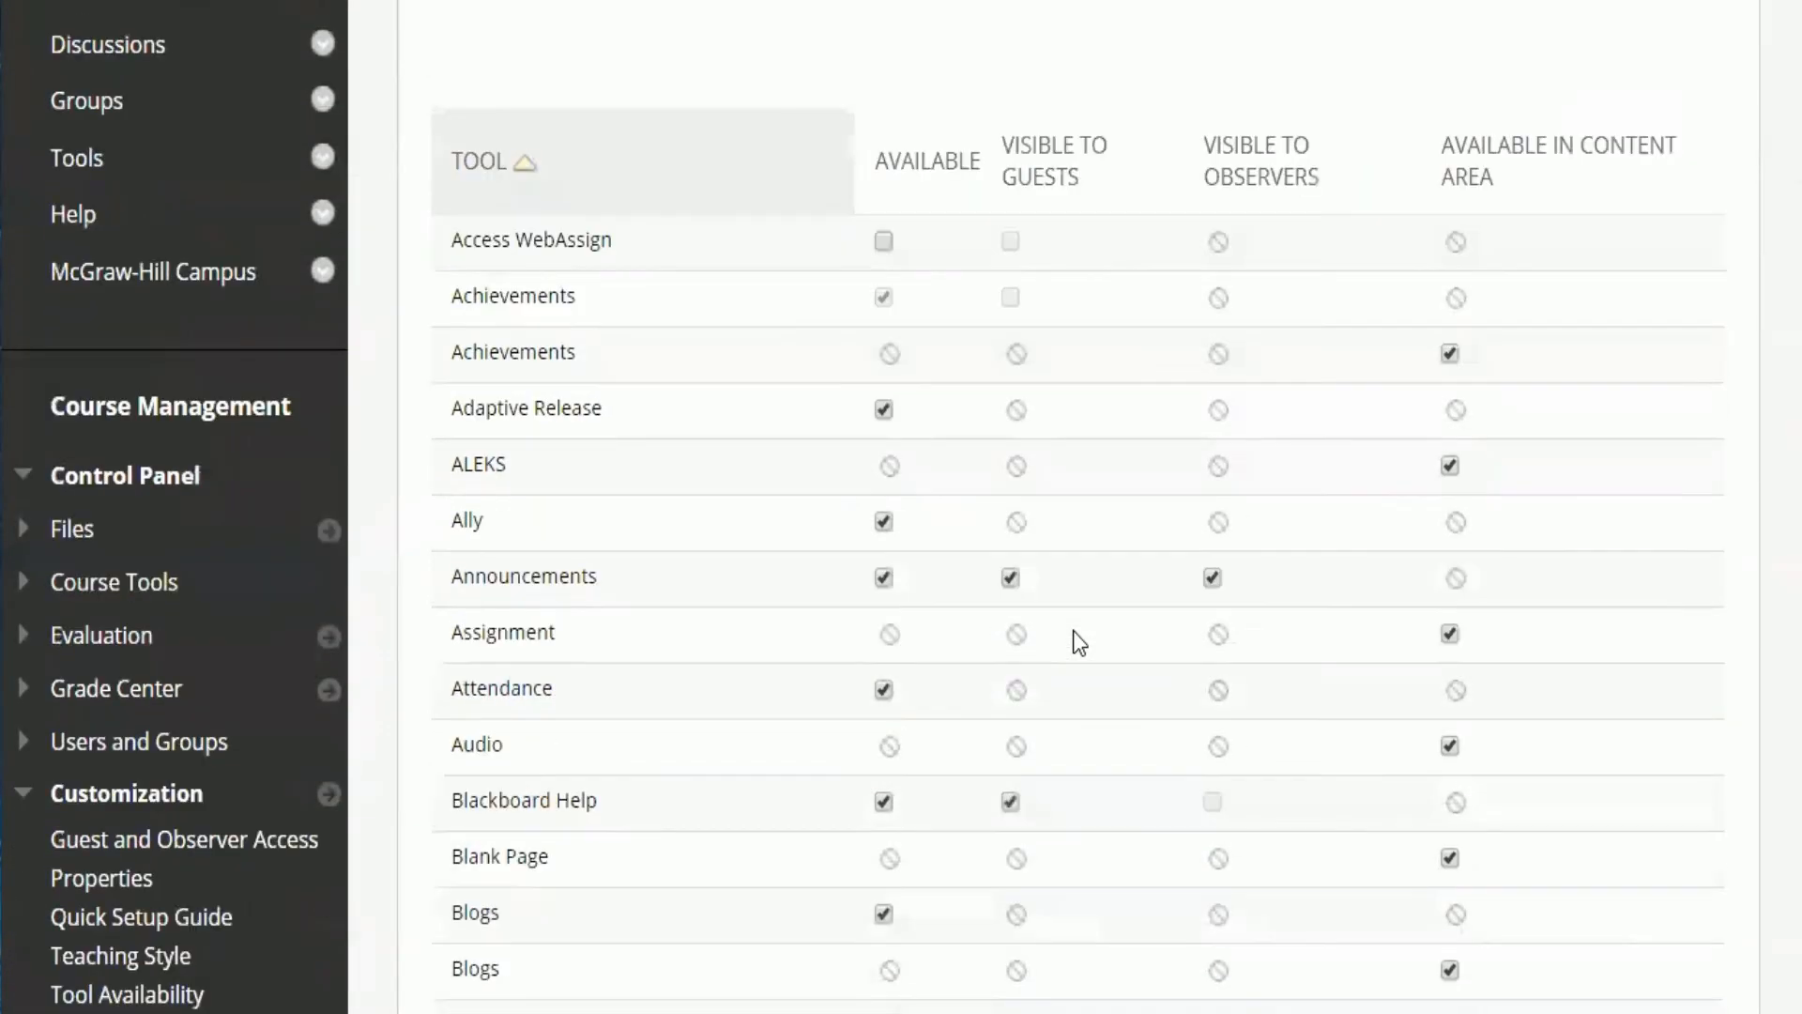
# - Mark Packback_Questions as Available in the tool list and submit the settings
pyautogui.scroll(-3)
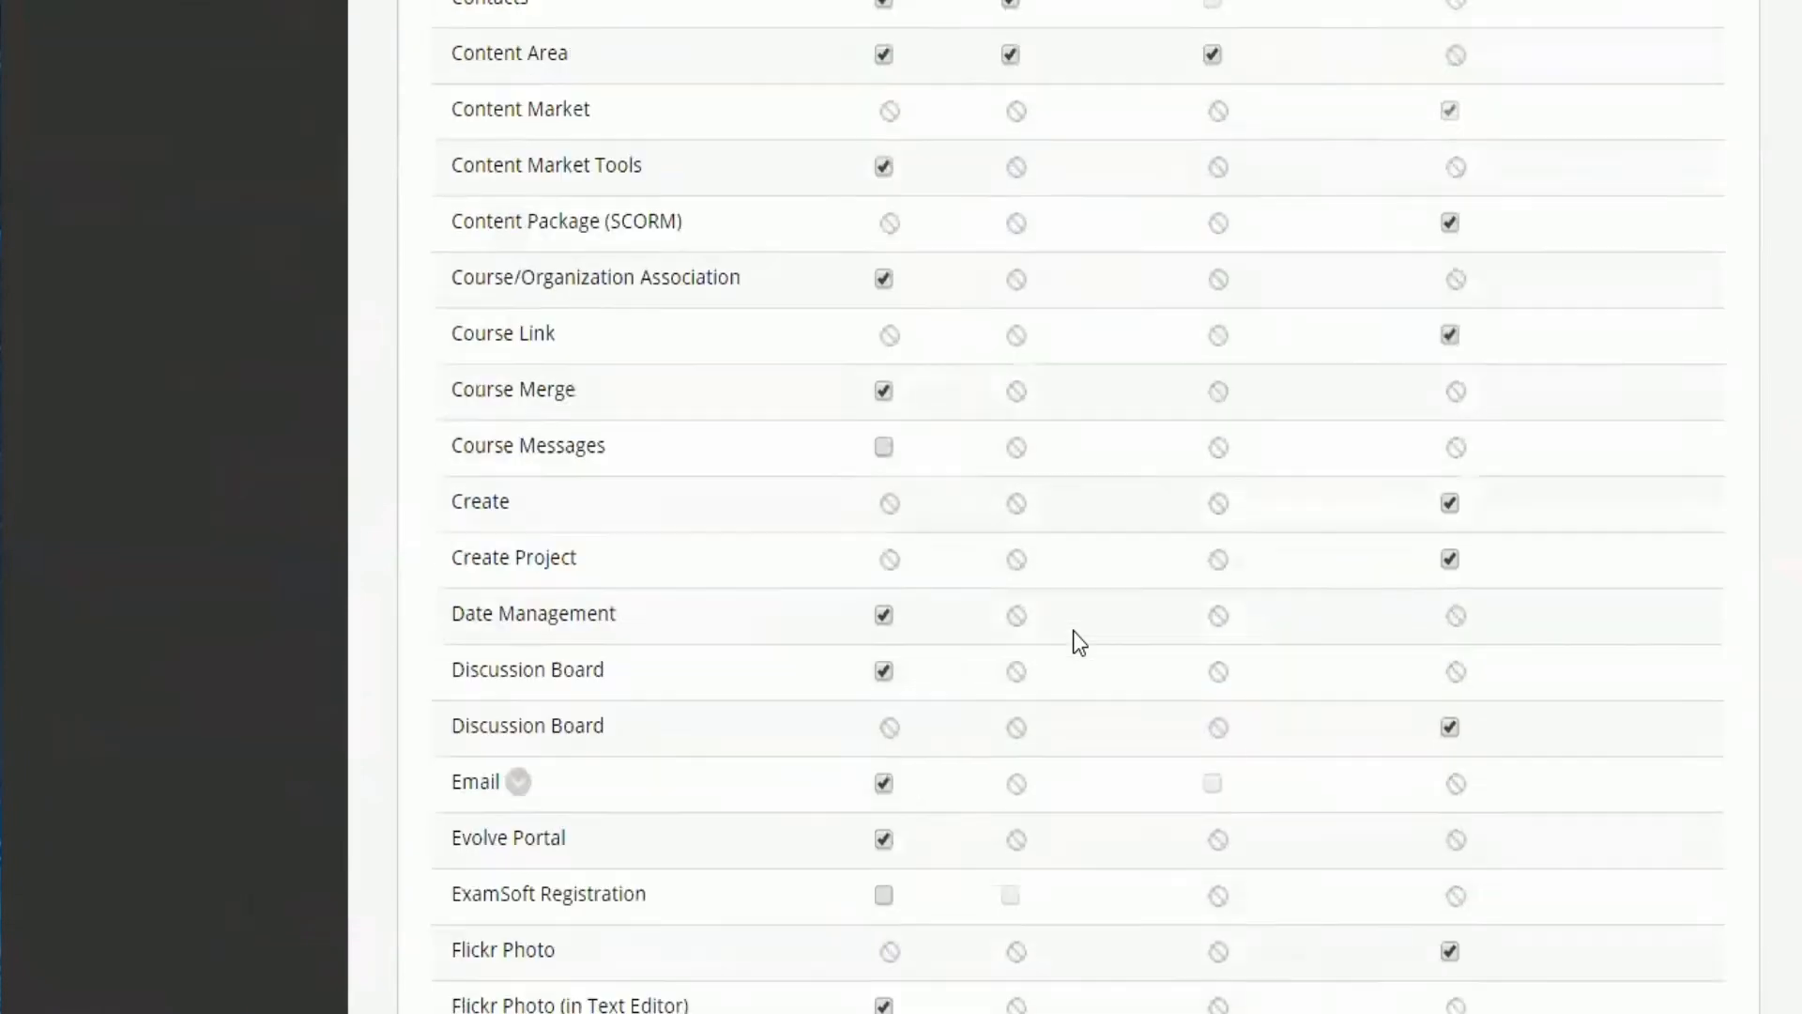
pyautogui.scroll(-3)
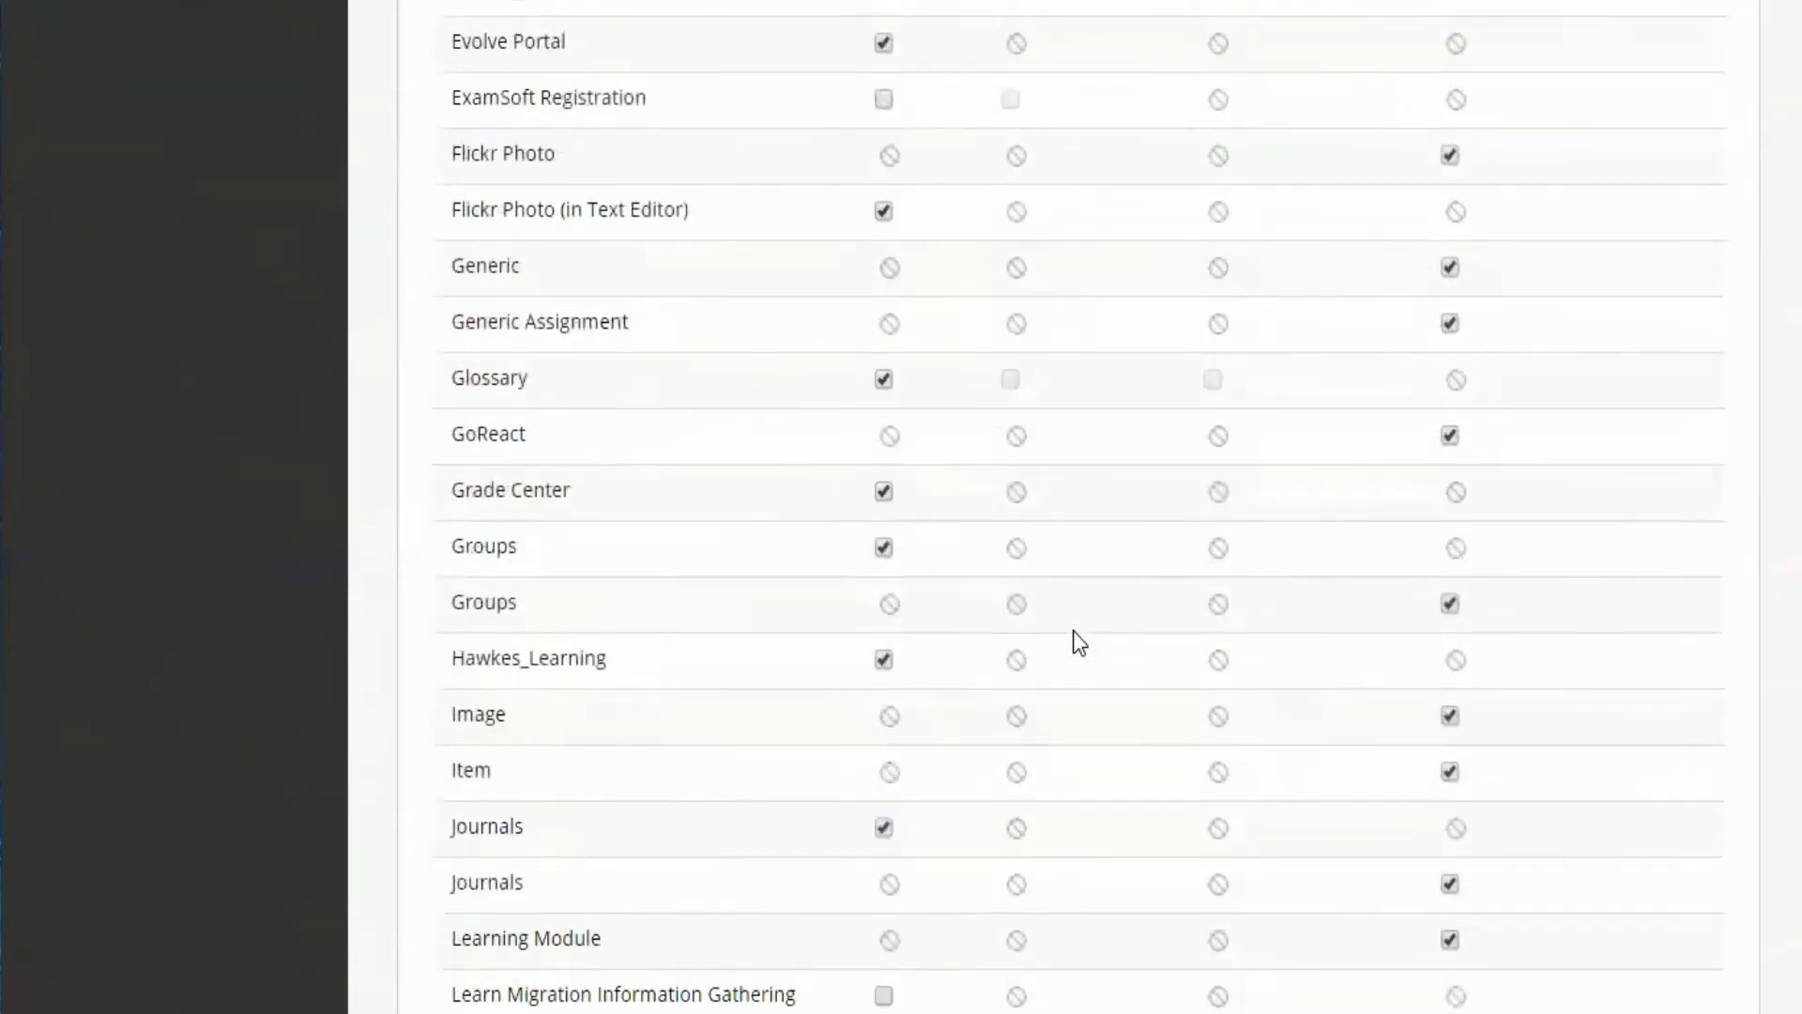
pyautogui.scroll(-3)
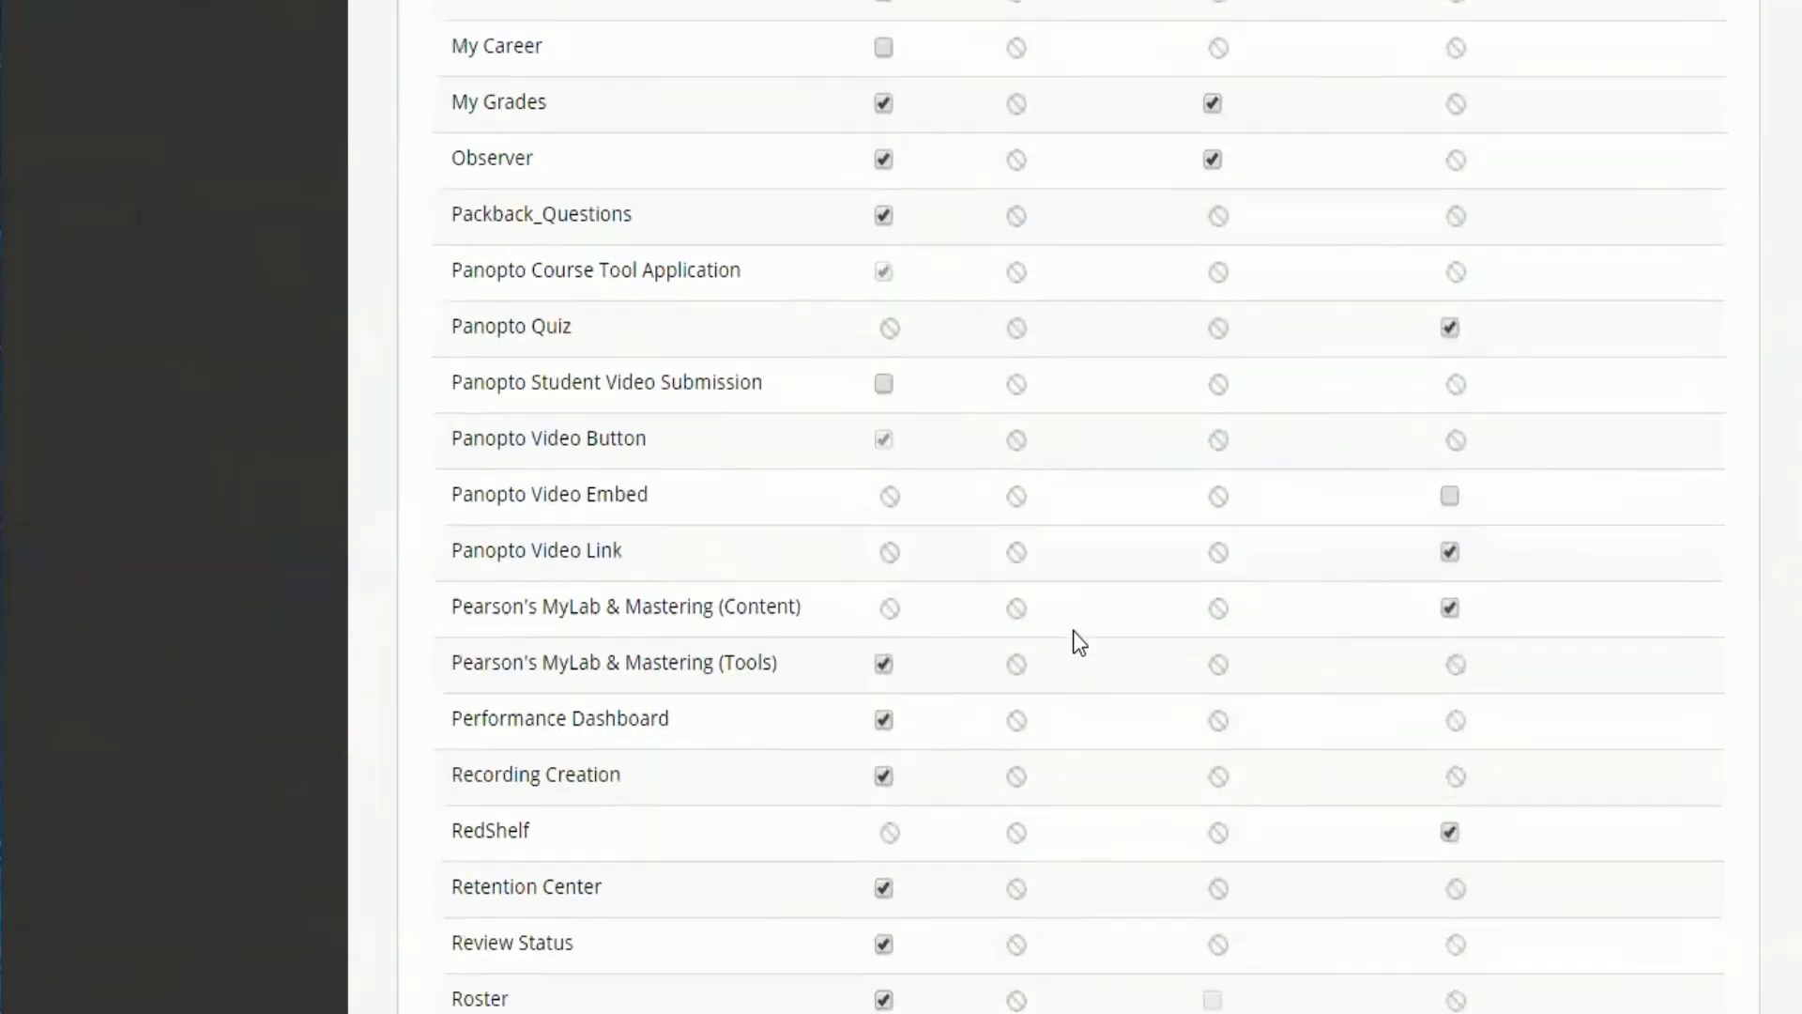
pyautogui.moveTo(884, 229)
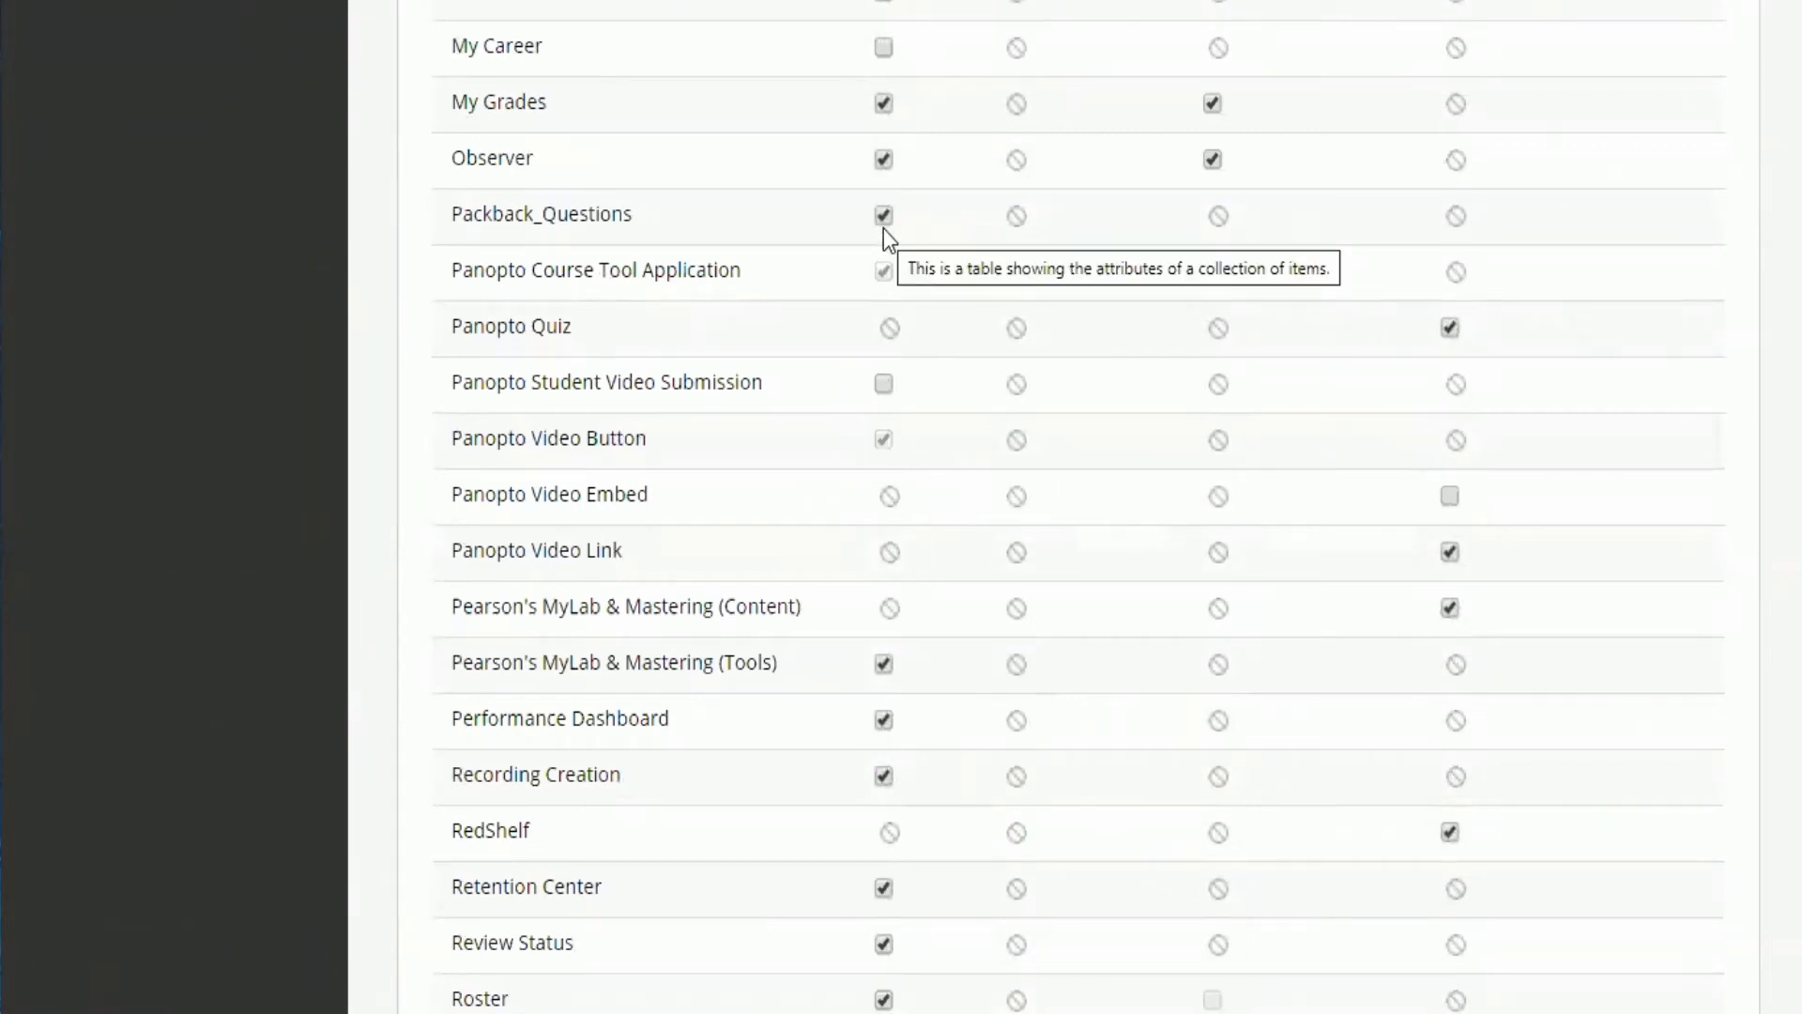
pyautogui.scroll(-3)
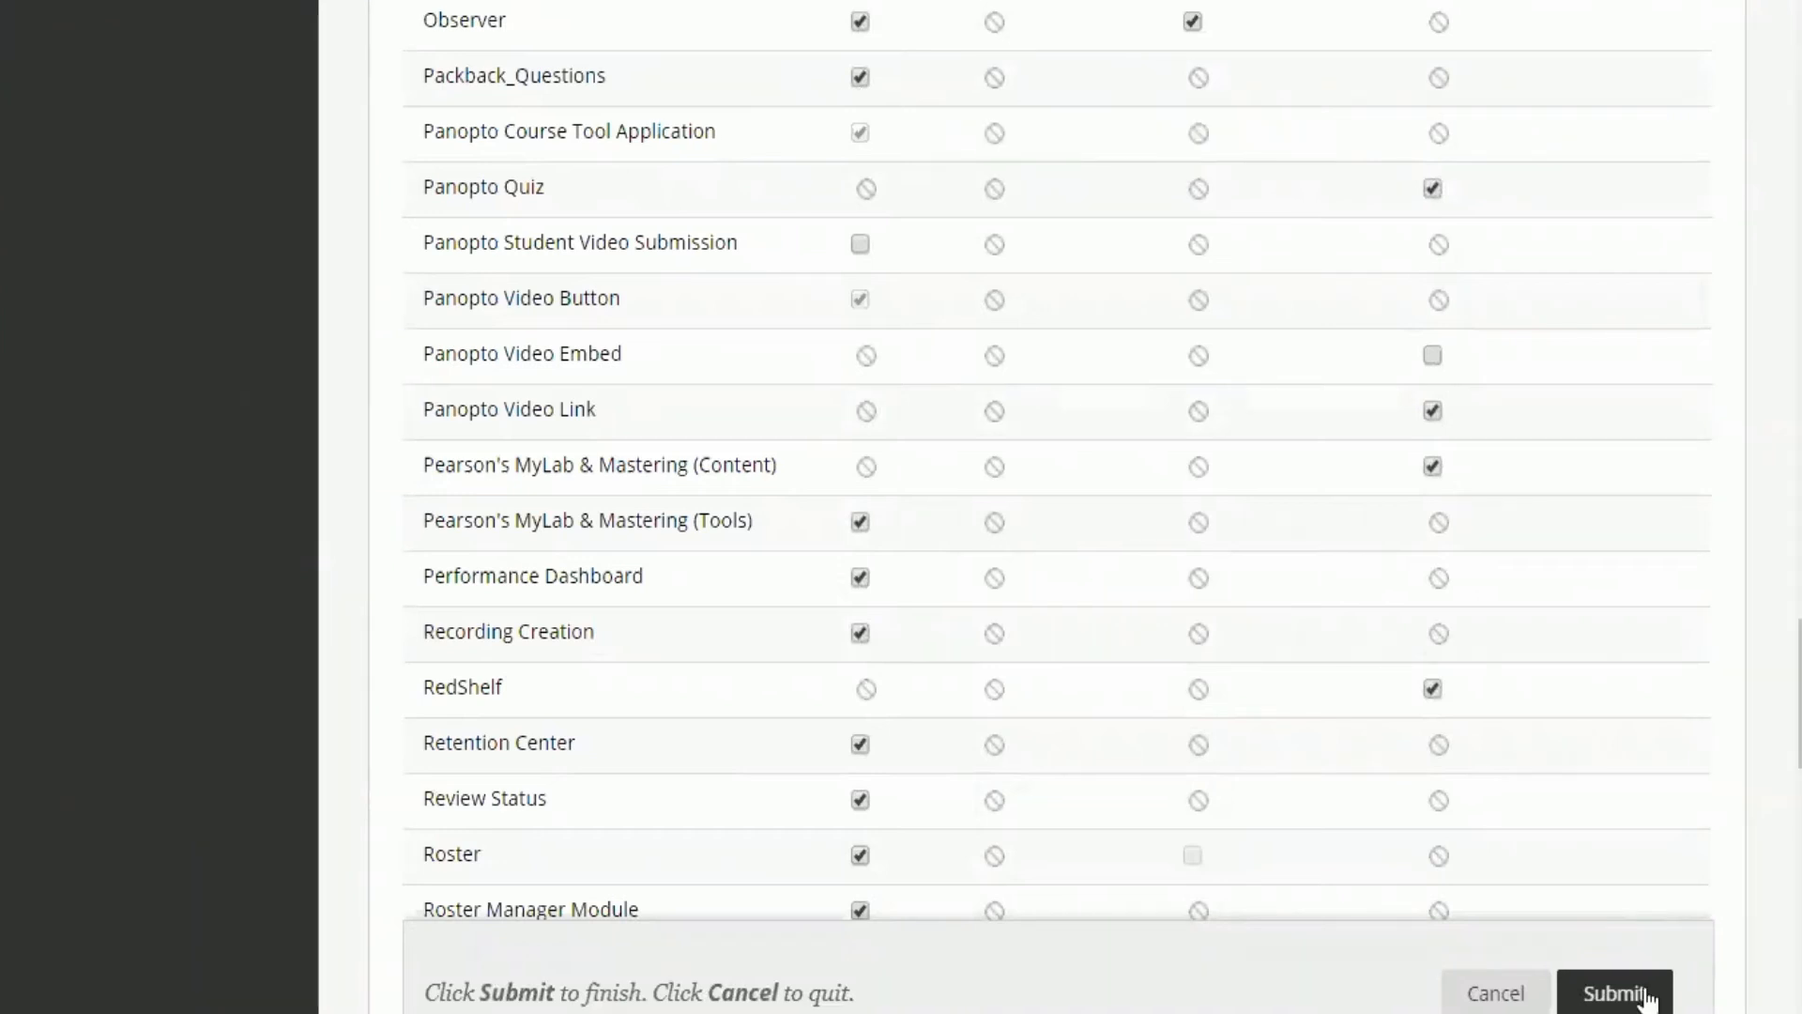
pyautogui.click(1614, 991)
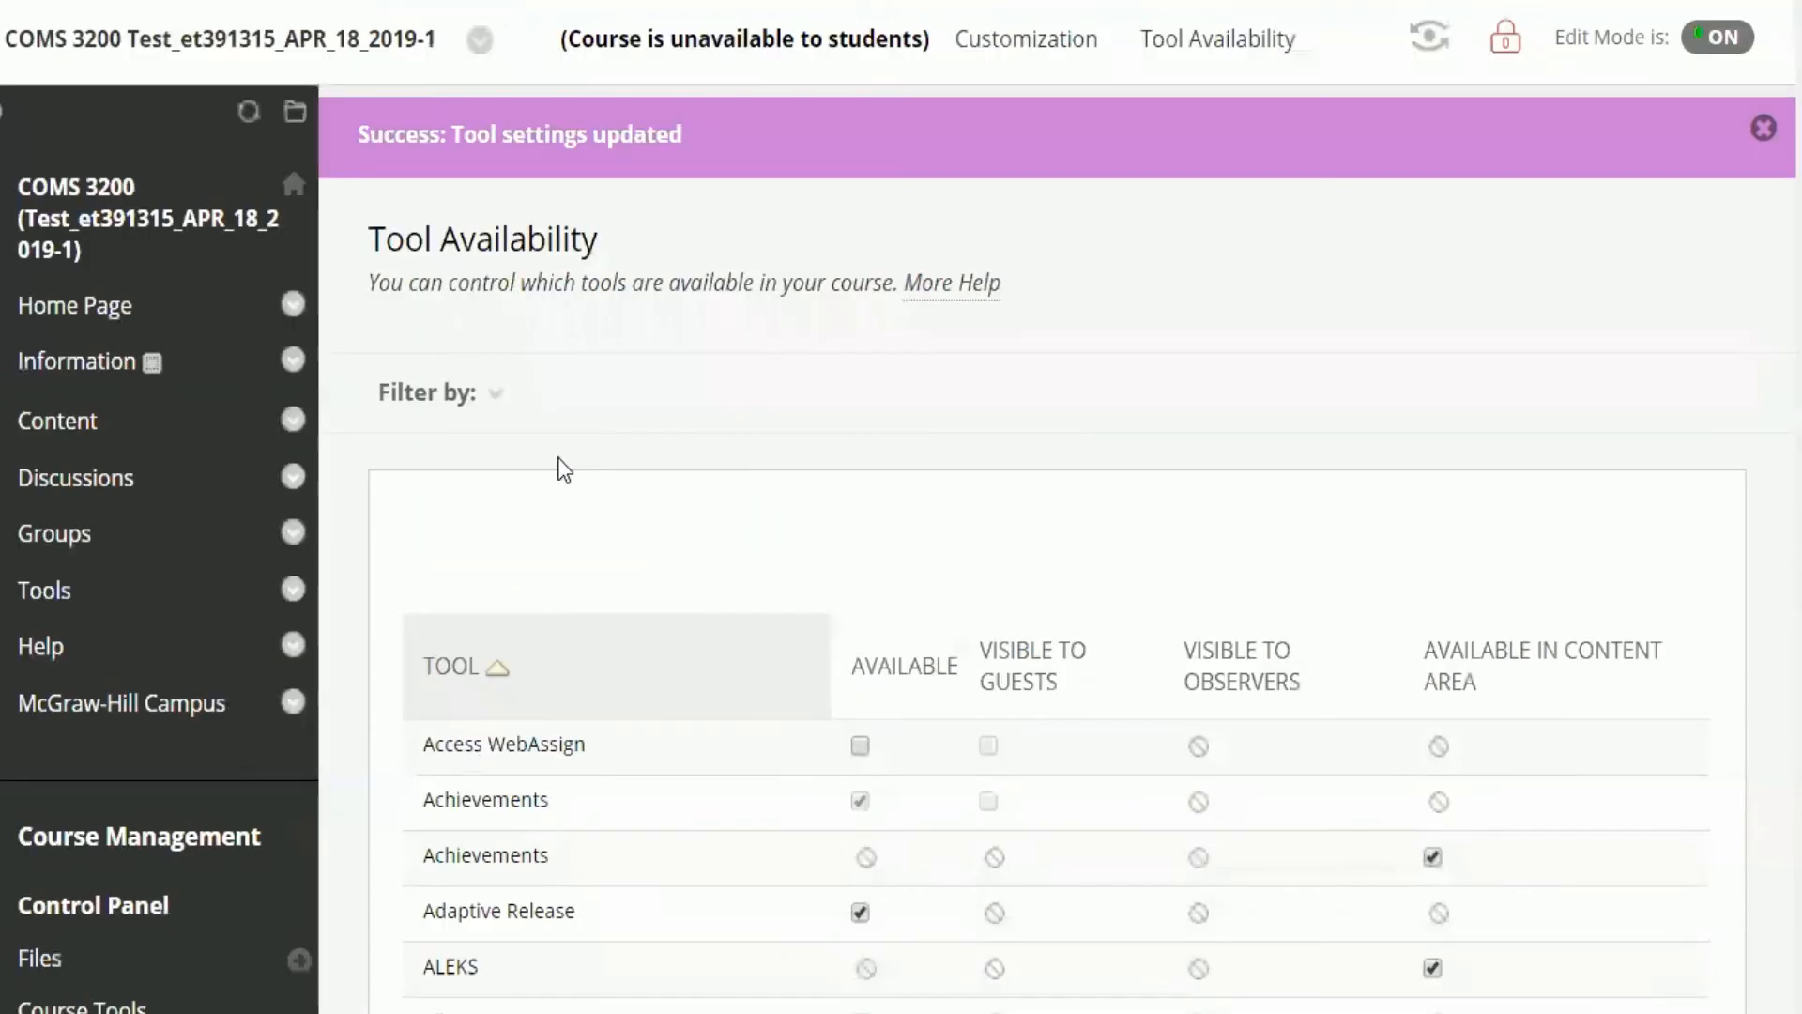
# - Go to the course's Tools page after the success confirmation
pyautogui.scroll(-3)
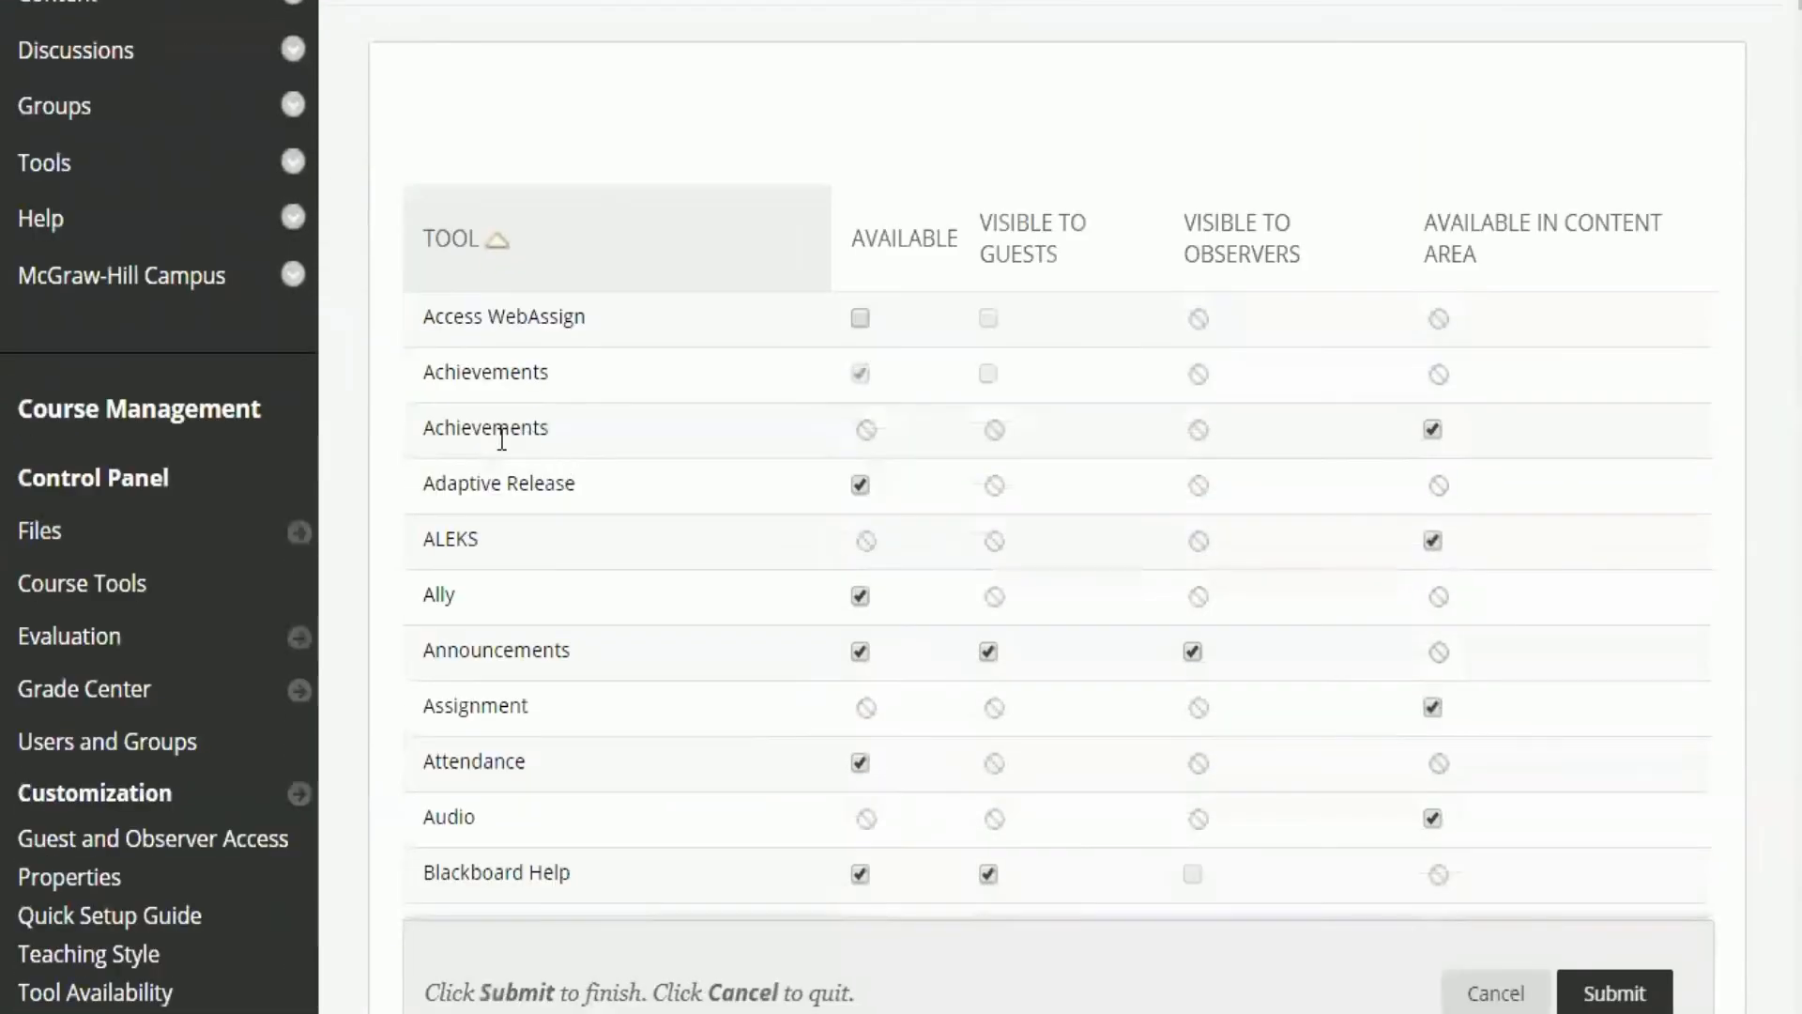
pyautogui.click(1615, 993)
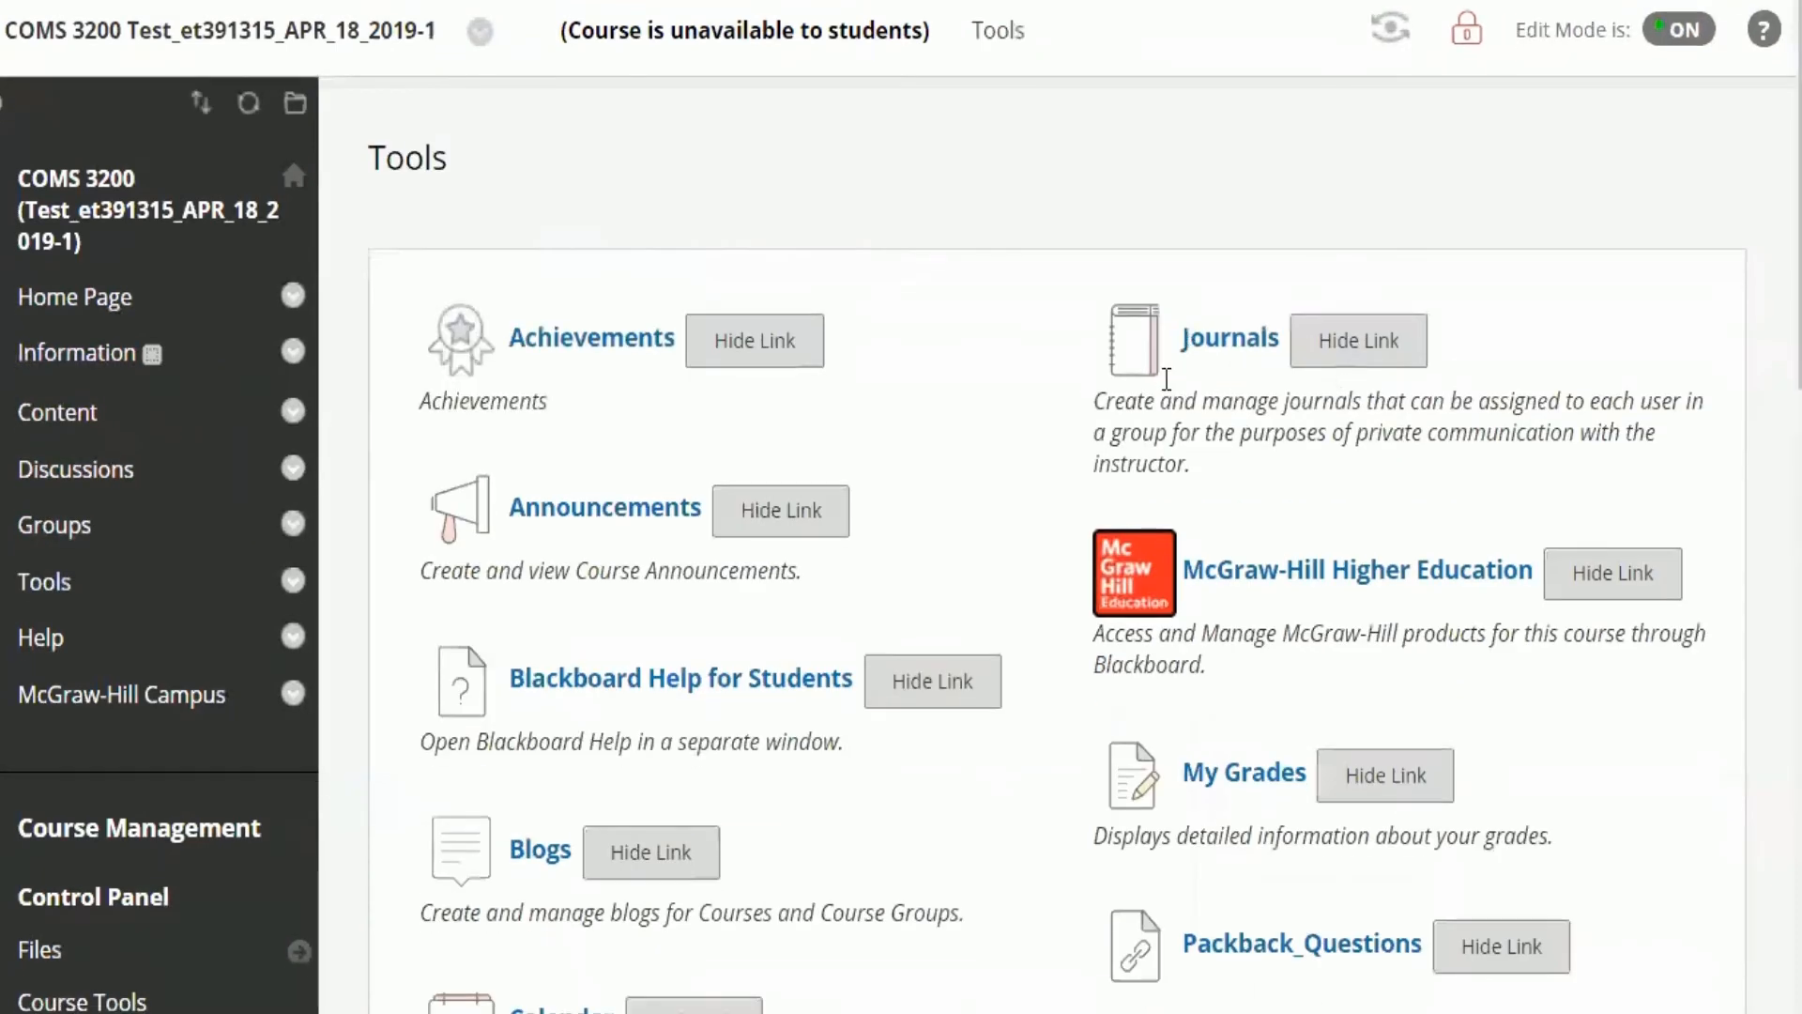
# - Launch Packback_Questions from Tools to show the Welcome to Packback page
pyautogui.scroll(-3)
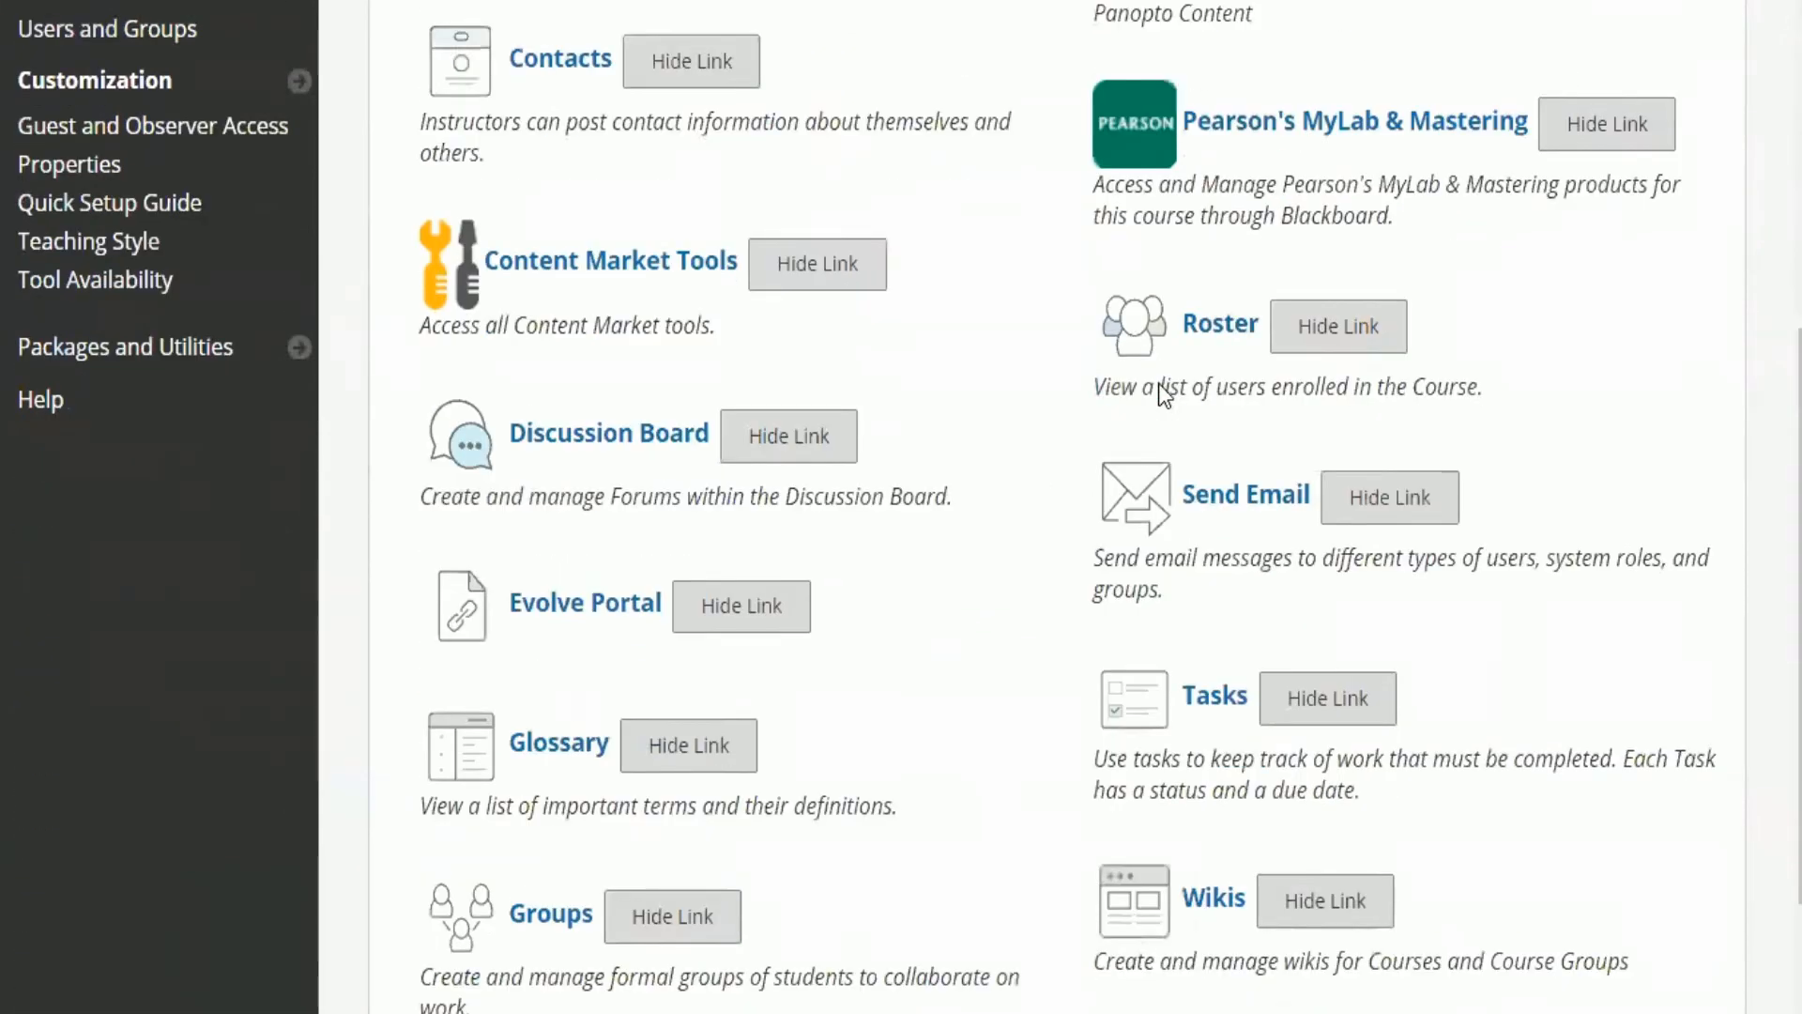
pyautogui.scroll(-3)
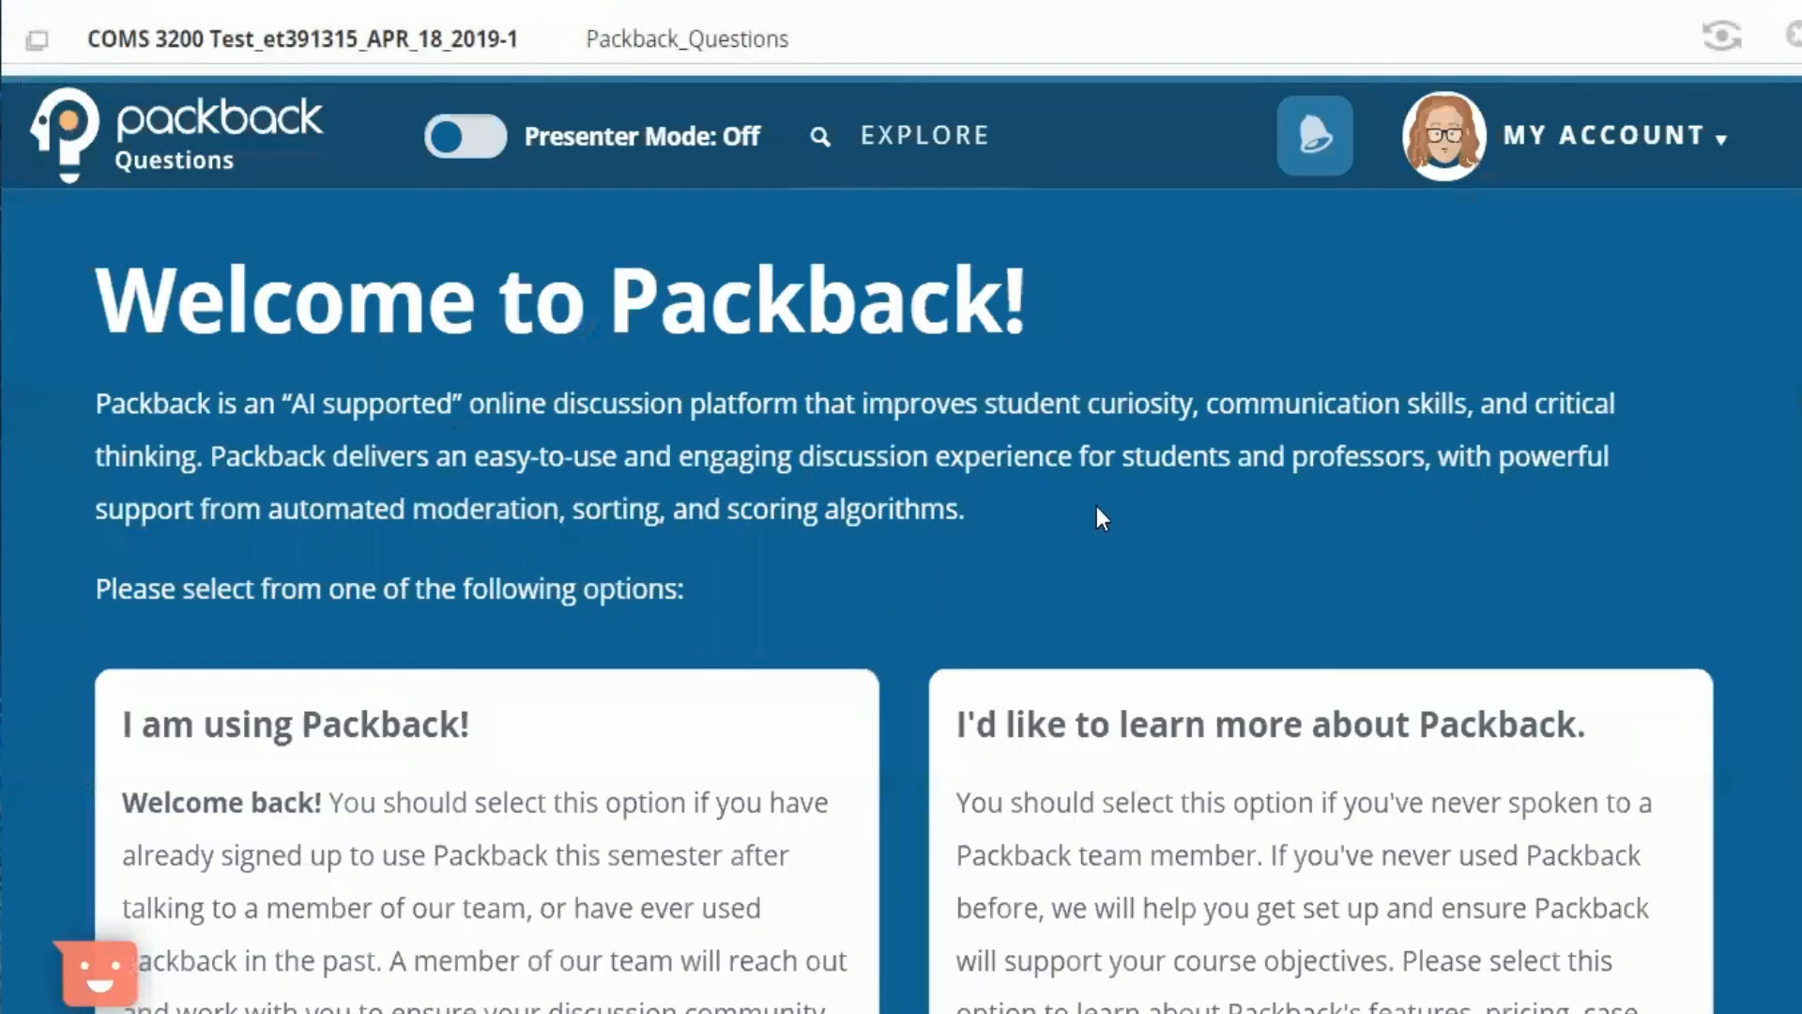
pyautogui.scroll(-3)
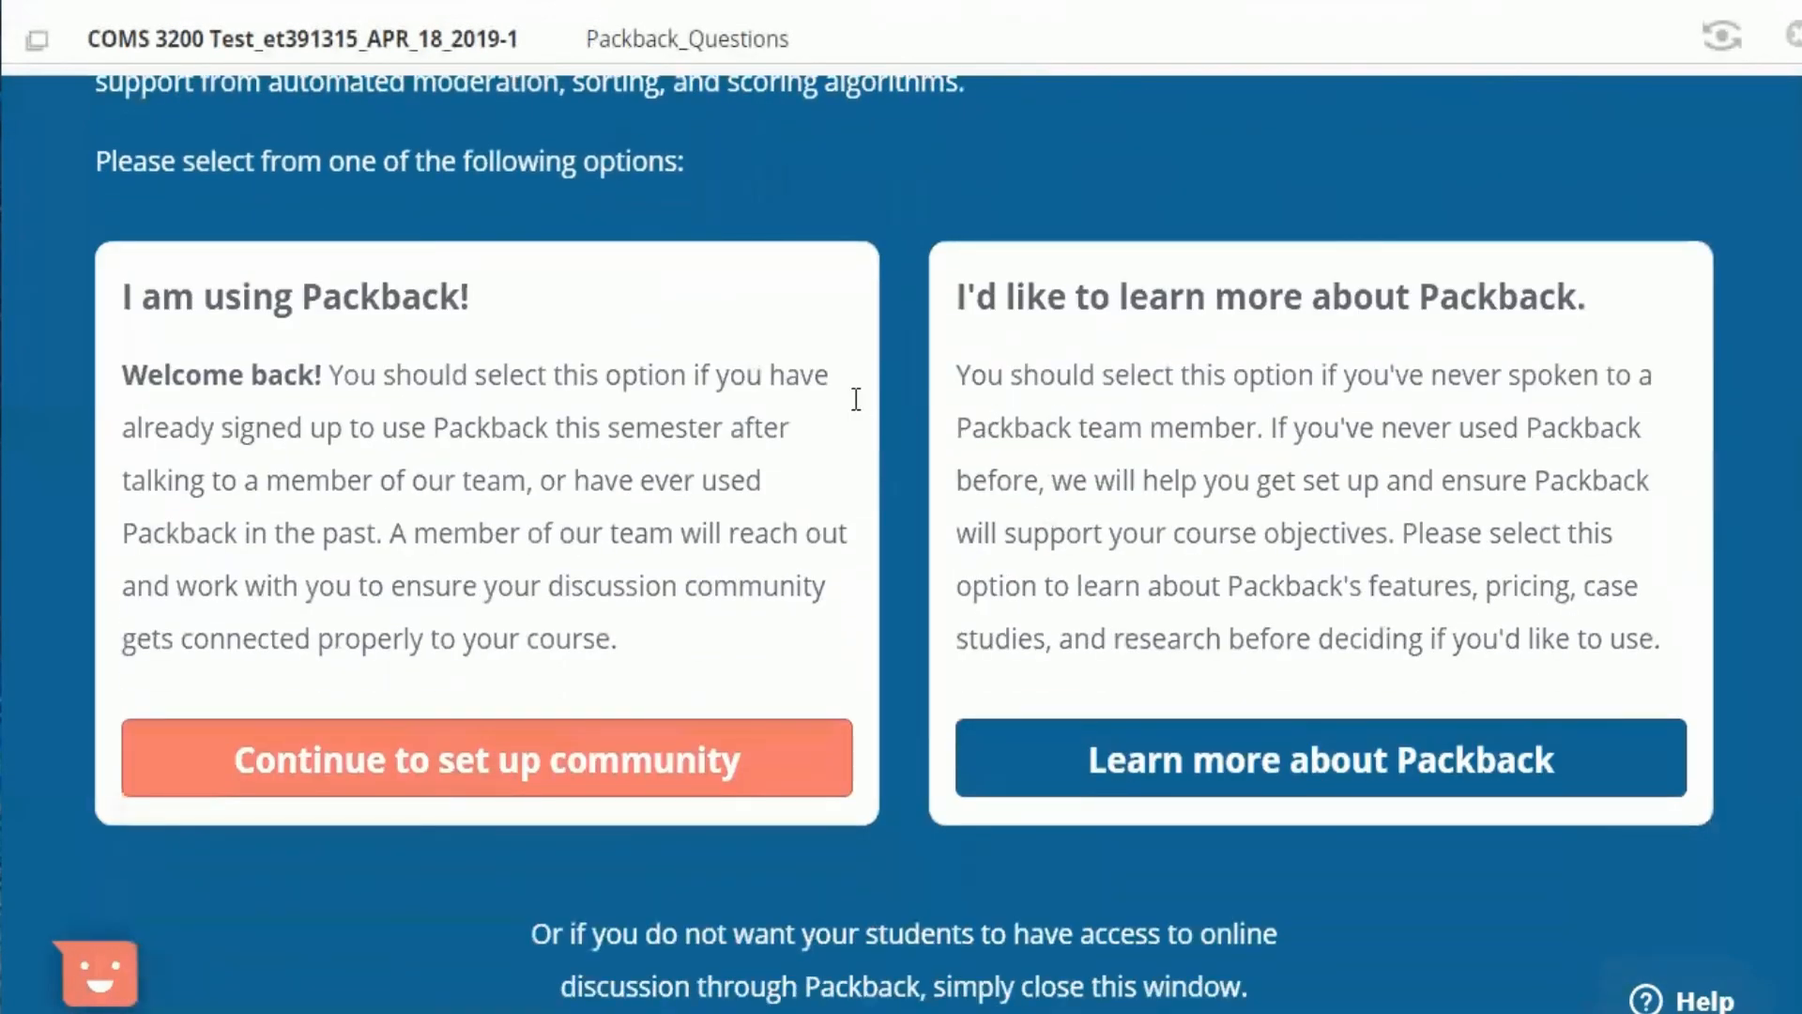